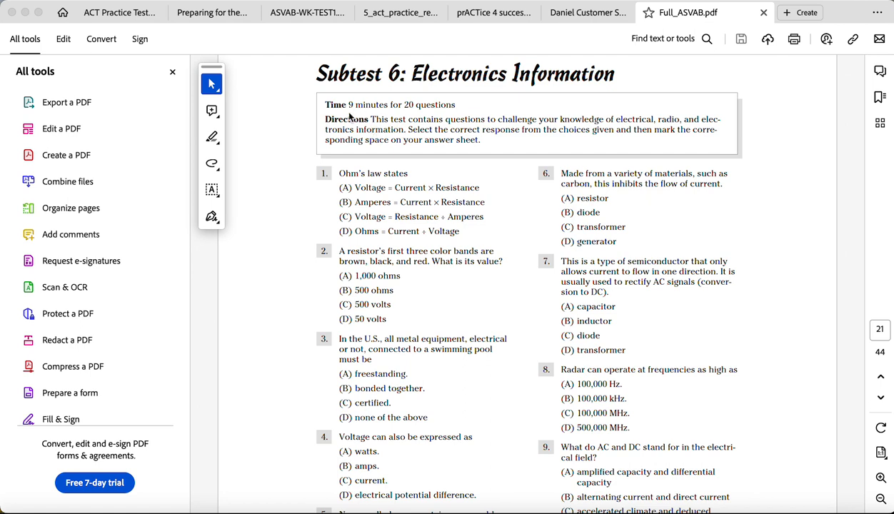
- Select and copy question 1 on Ohm's law with its four answer choices
{"action": "left_click_drag", "start_coordinate": [348, 104], "coordinate": [414, 104]}
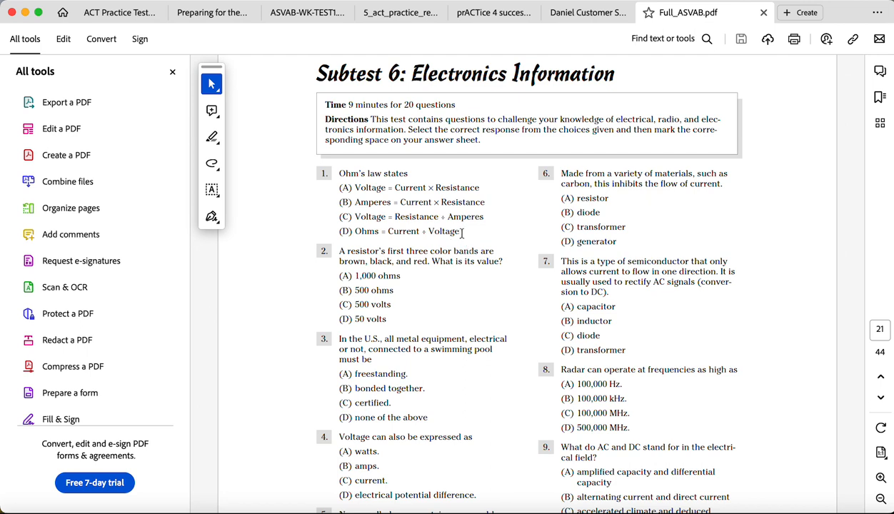
{"action": "left_click_drag", "start_coordinate": [340, 172], "coordinate": [462, 231]}
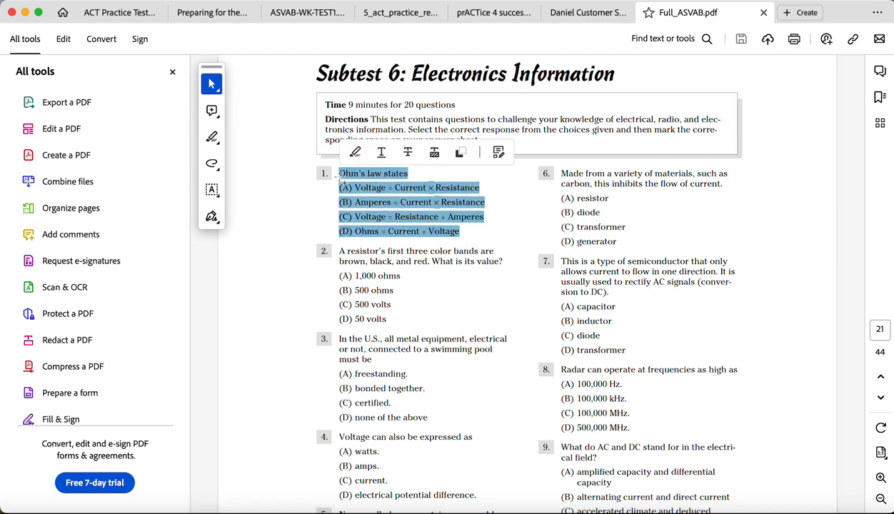
{"action": "left_click", "coordinate": [492, 12]}
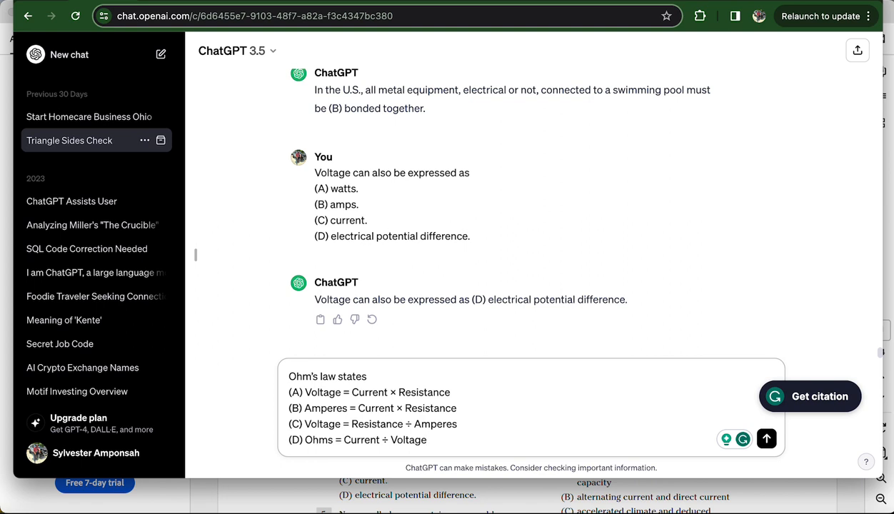
- Send the pasted Ohm's law question to ChatGPT
{"action": "left_click", "coordinate": [767, 438]}
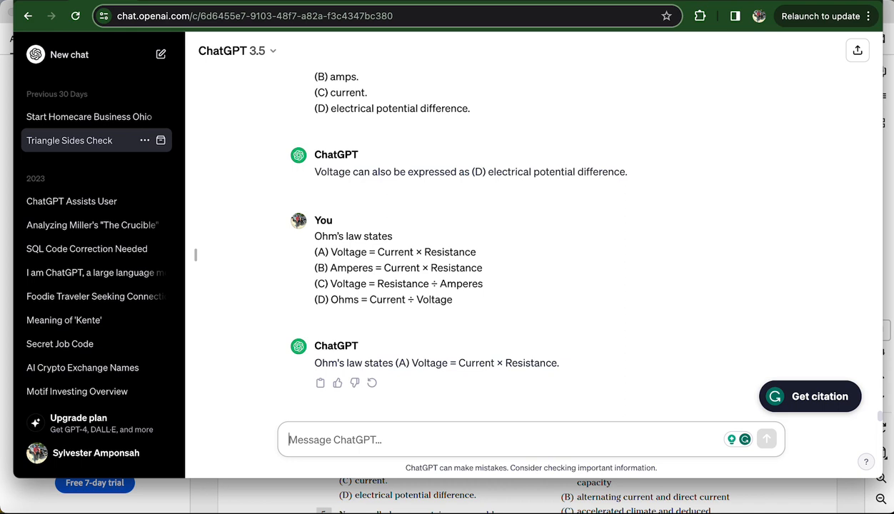
- Send the follow-up 'could you clarify this some more?' to ChatGPT
{"action": "type", "text": "could you clarify"}
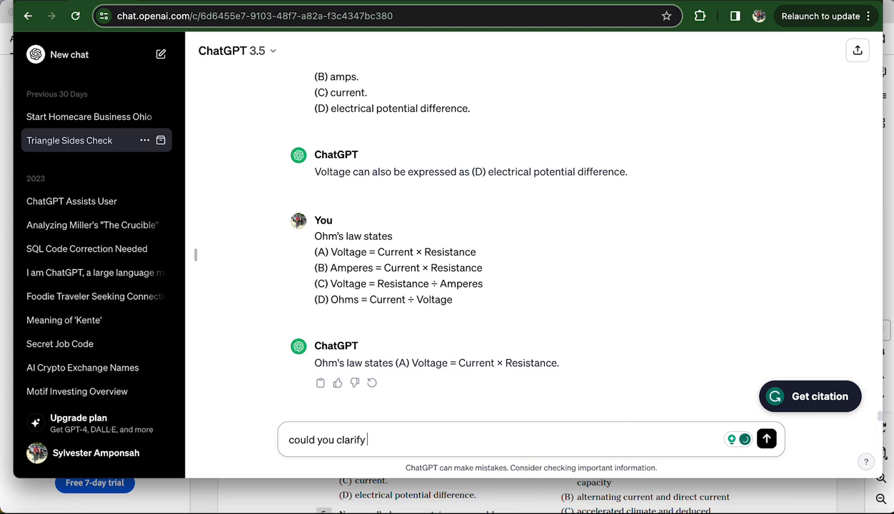
{"action": "type", "text": "this some more"}
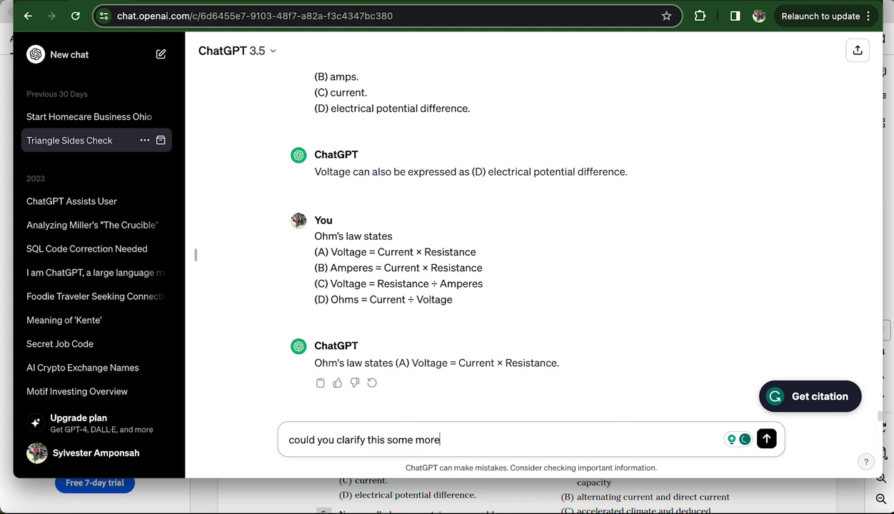
{"action": "type", "text": "?"}
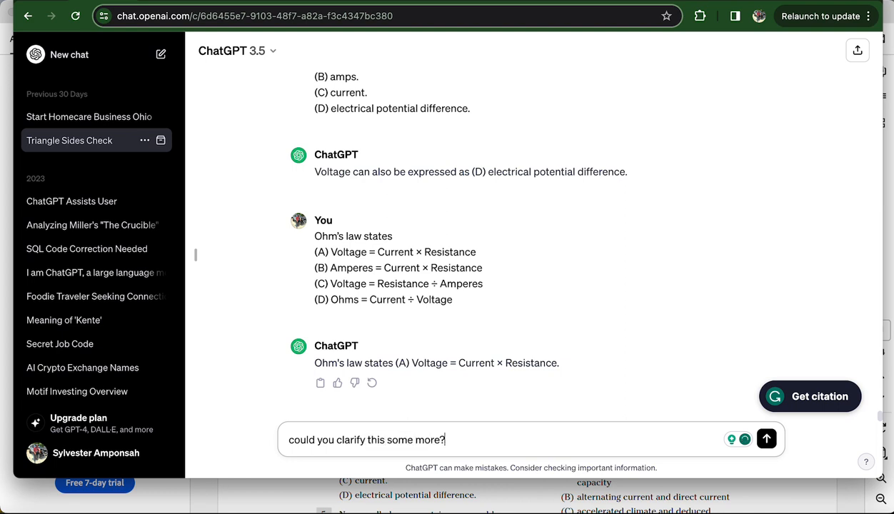
{"action": "left_click", "coordinate": [766, 439]}
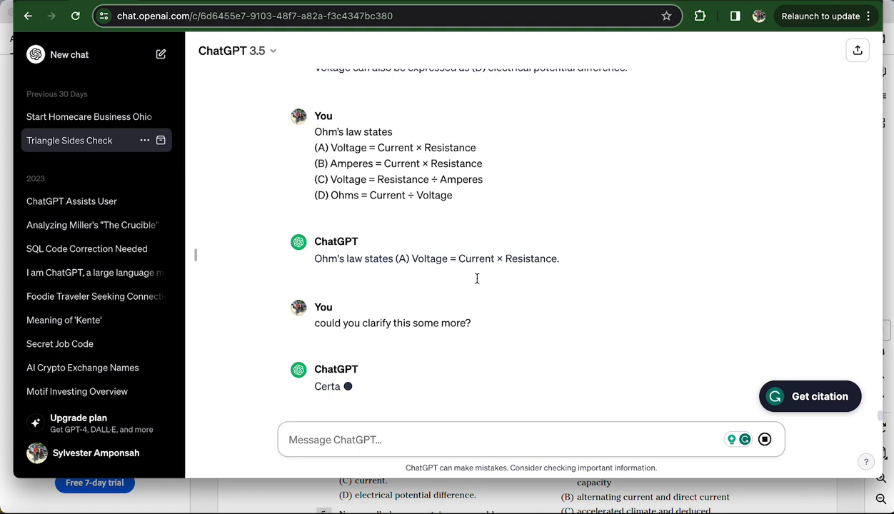
{"action": "mouse_move", "coordinate": [231, 437]}
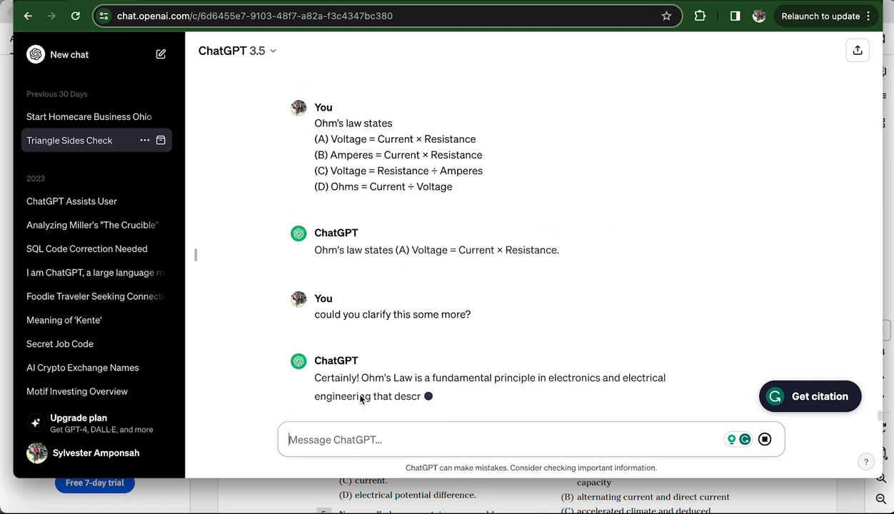
- Scroll through ChatGPT's explanation of V = I × R and each variable
{"action": "scroll", "scroll_direction": "down", "scroll_amount": 3}
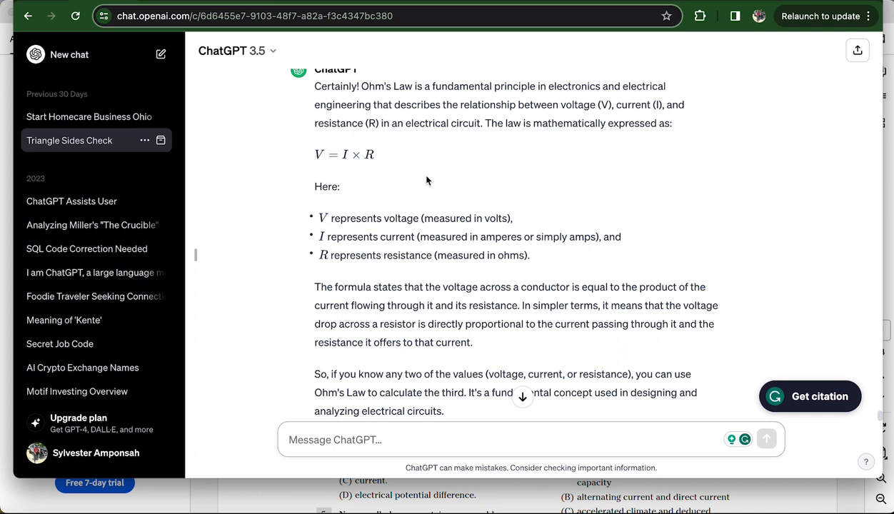
{"action": "scroll", "scroll_direction": "down", "scroll_amount": 3}
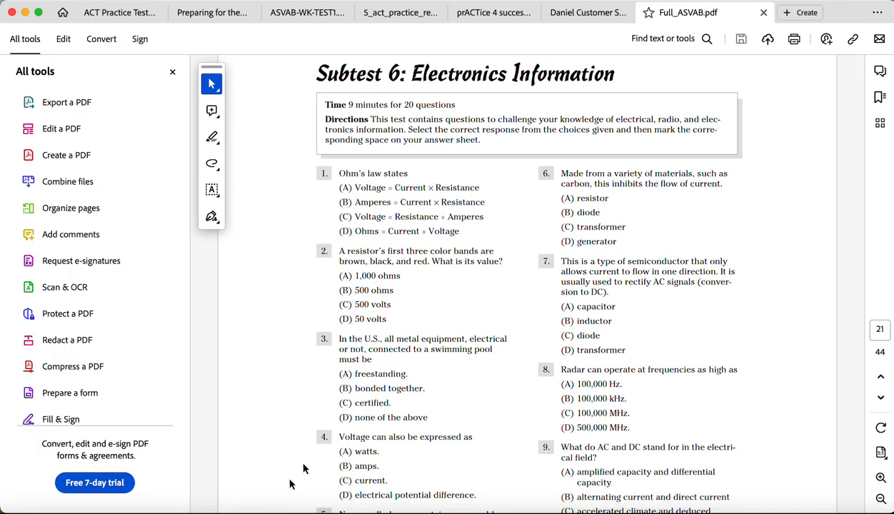
{"action": "mouse_move", "coordinate": [489, 308]}
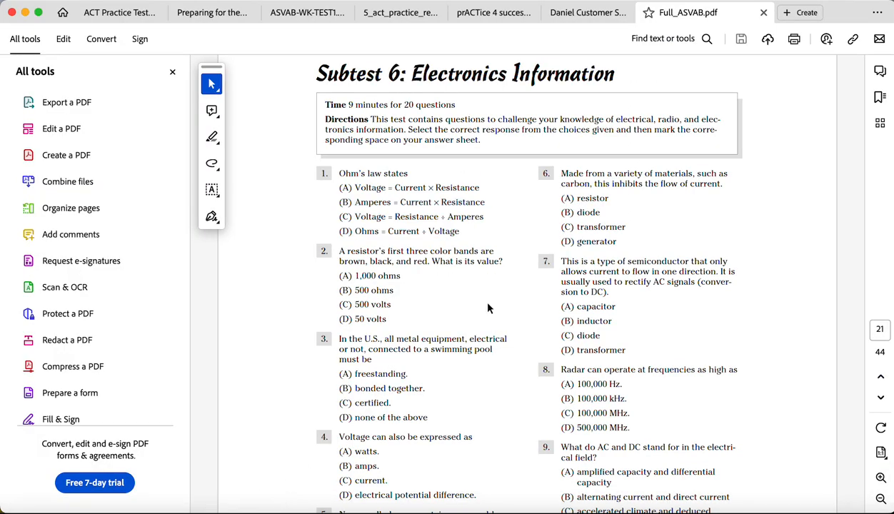
{"action": "mouse_move", "coordinate": [472, 260]}
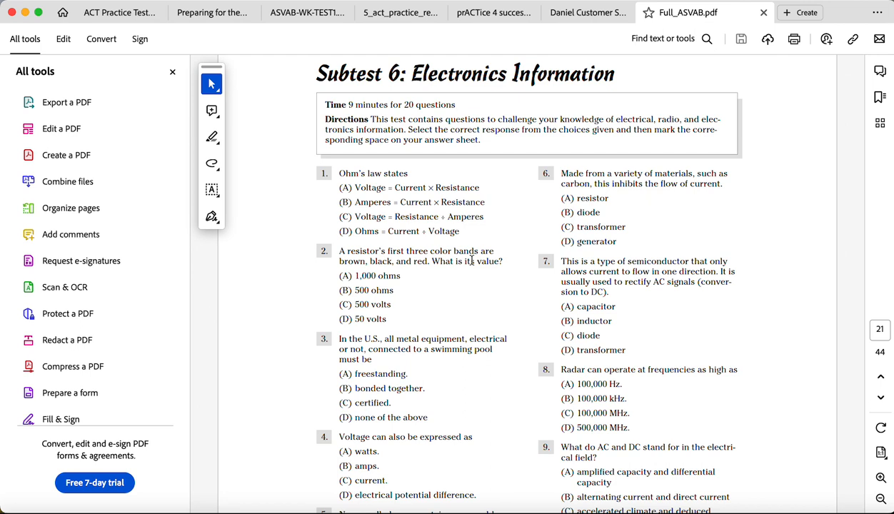
- Scroll the PDF and select question 8 on radar frequencies with its choices
{"action": "scroll", "scroll_direction": "down", "scroll_amount": 3}
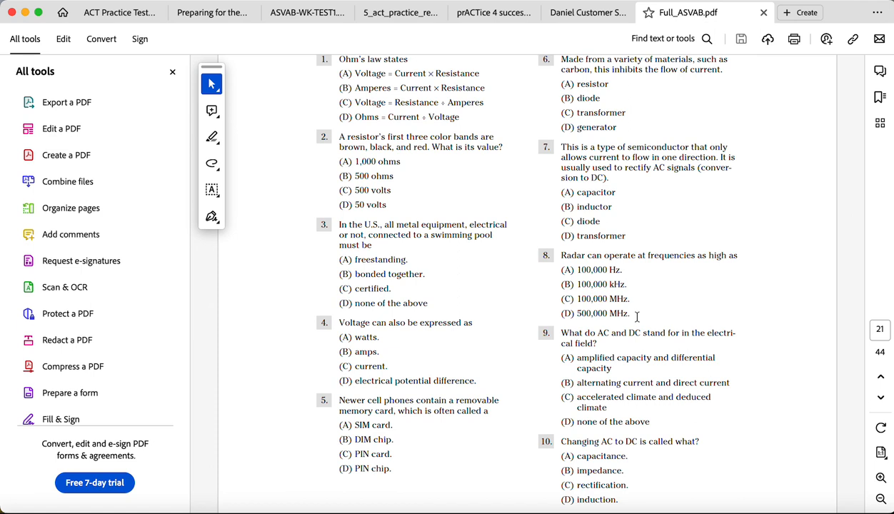
{"action": "left_click_drag", "start_coordinate": [557, 259], "coordinate": [635, 316]}
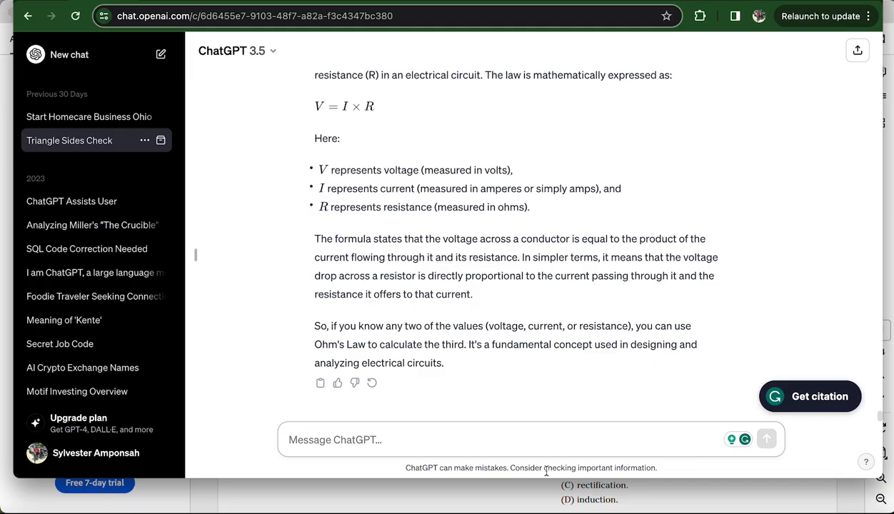
{"action": "mouse_move", "coordinate": [366, 443]}
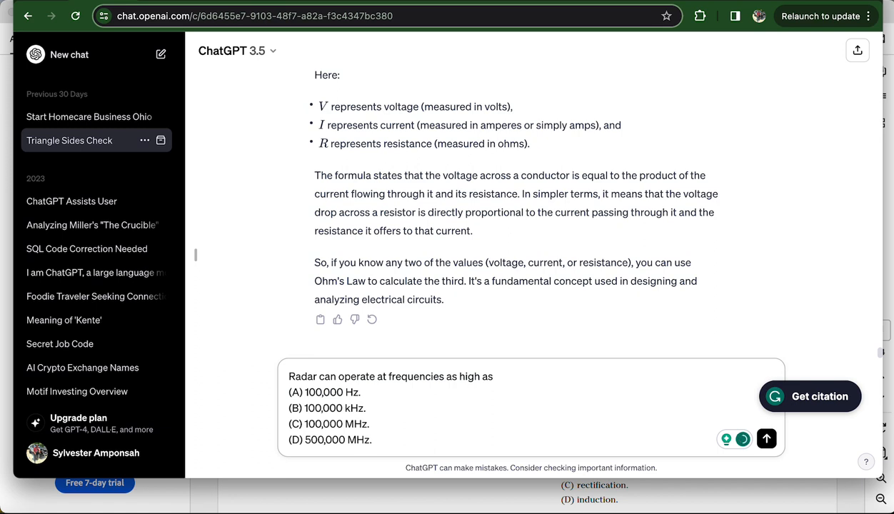
- Send the pasted radar frequency question (answer: 100,000 MHz) to ChatGPT
{"action": "left_click", "coordinate": [766, 439]}
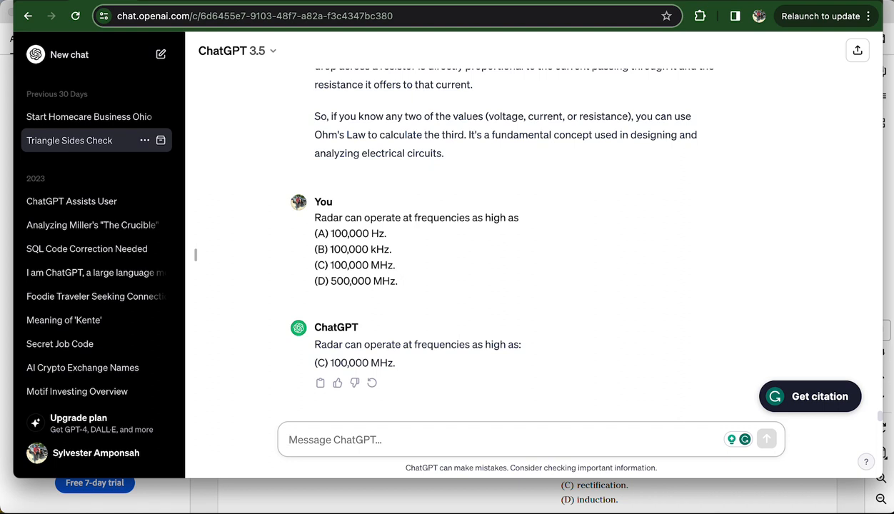
- Send the follow-up 'why is this true?' about the 100,000 MHz answer
{"action": "type", "text": "why is"}
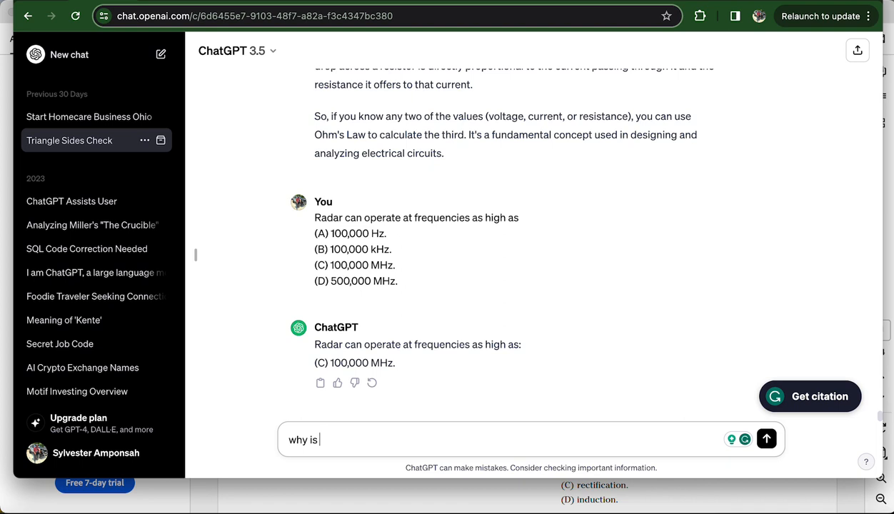
{"action": "type", "text": "this true"}
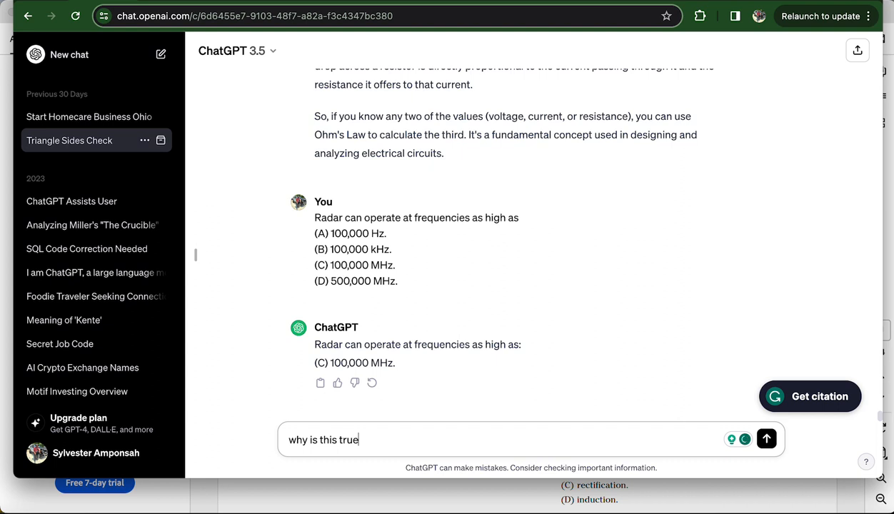
{"action": "type", "text": "?"}
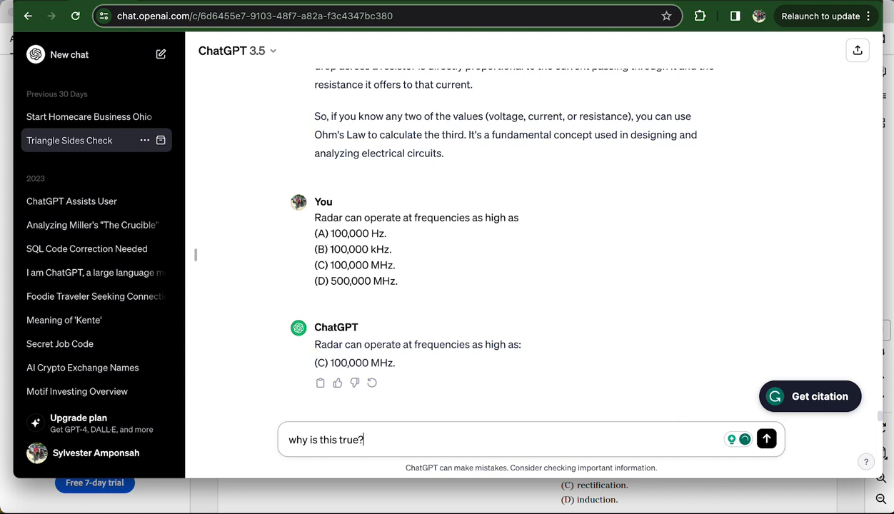
{"action": "left_click", "coordinate": [766, 439]}
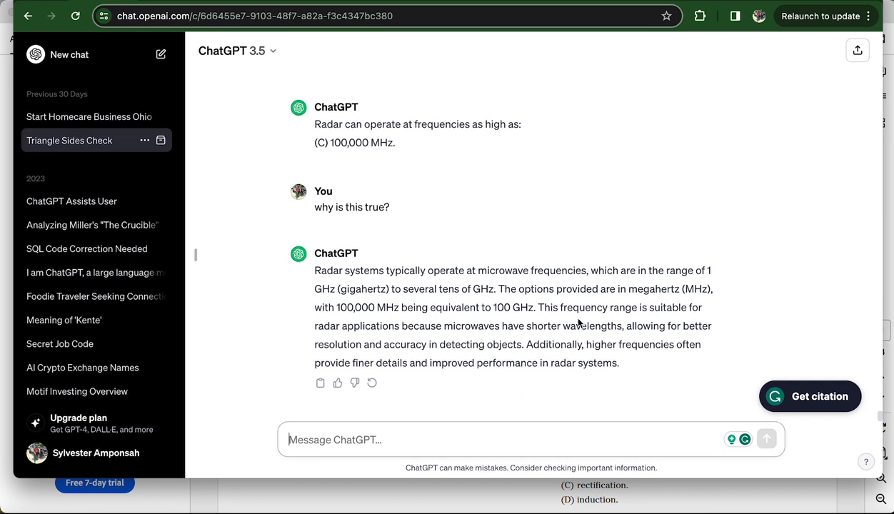
{"action": "mouse_move", "coordinate": [467, 505]}
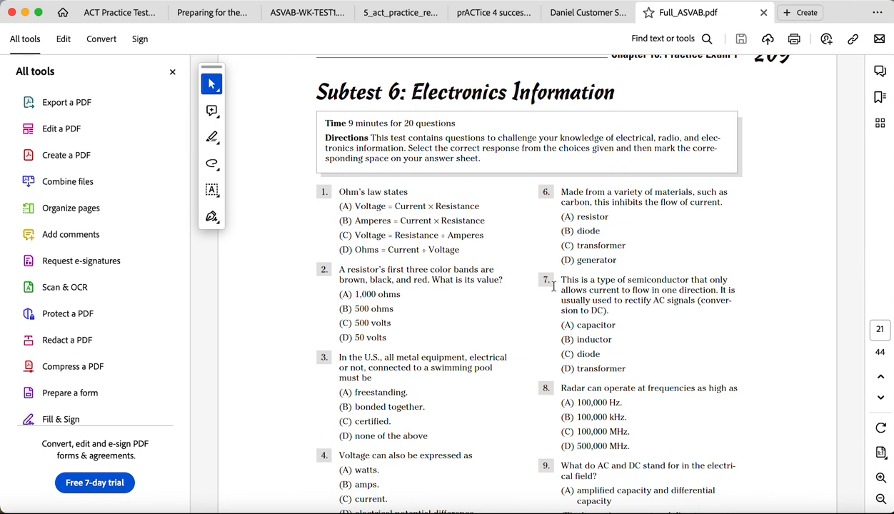
- Scroll the PDF down to questions 15–23, showing the trapezoid question
{"action": "scroll", "scroll_direction": "down", "scroll_amount": 3}
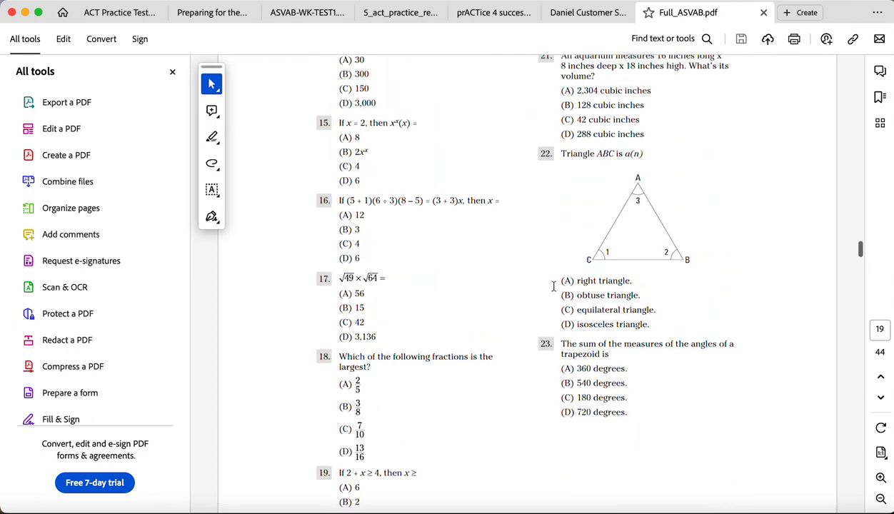
{"action": "scroll", "scroll_direction": "down", "scroll_amount": 3}
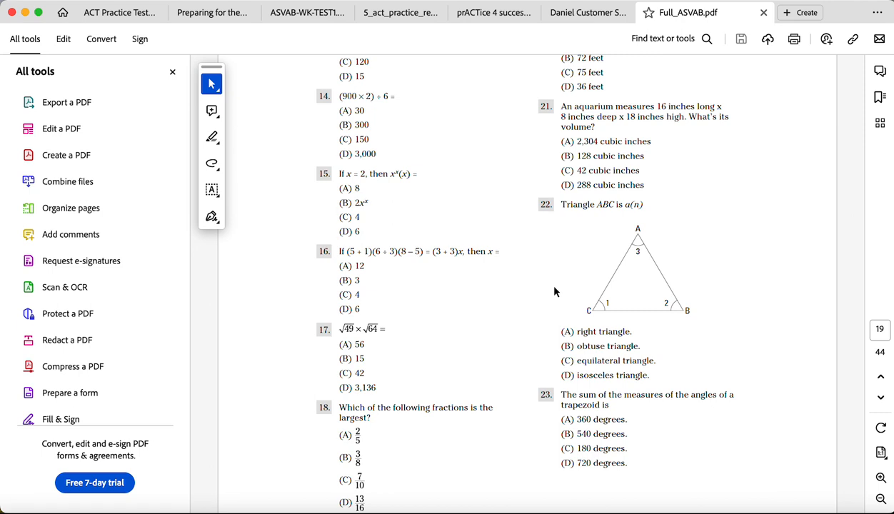
{"action": "mouse_move", "coordinate": [642, 263]}
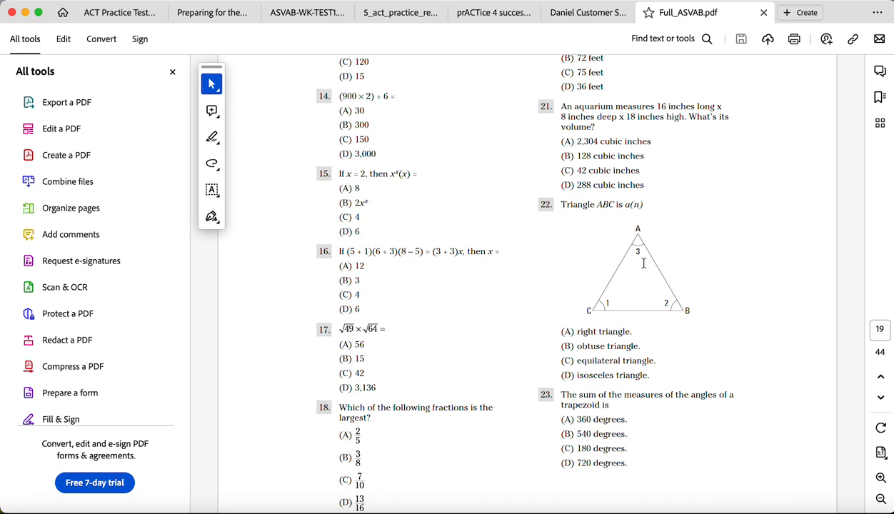
{"action": "mouse_move", "coordinate": [376, 205]}
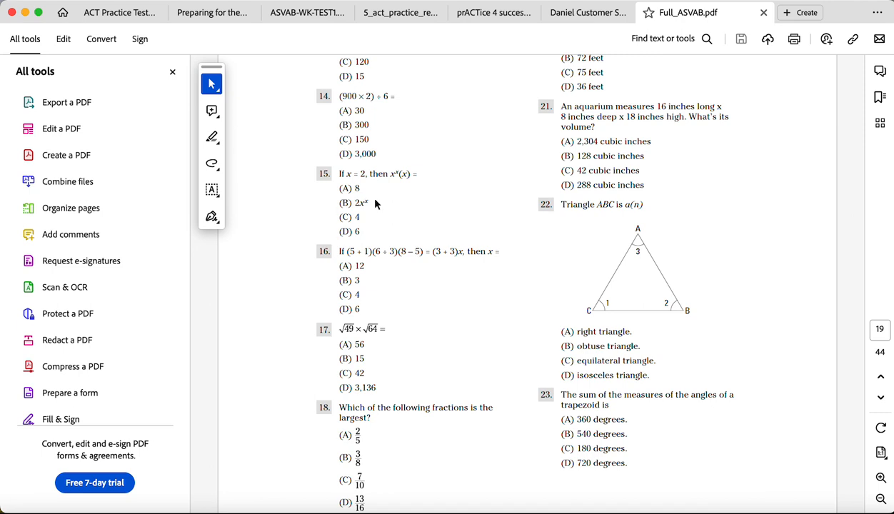
{"action": "mouse_move", "coordinate": [417, 312]}
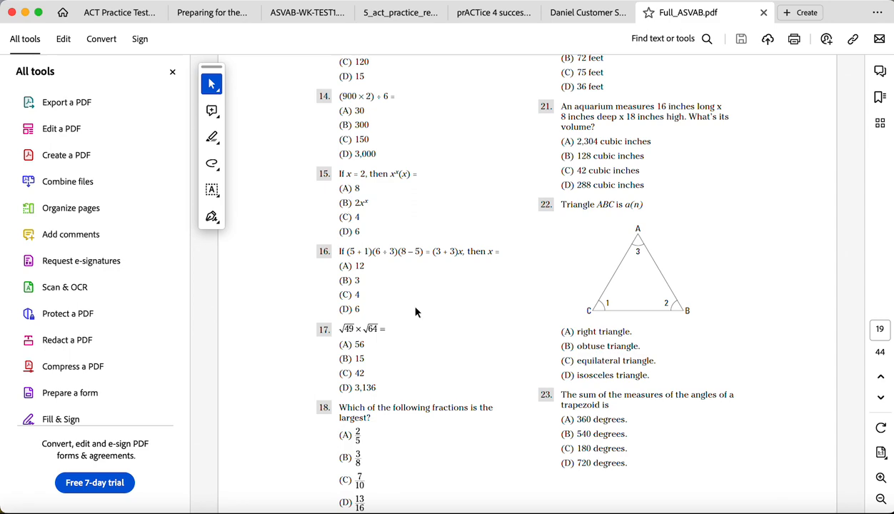
{"action": "scroll", "scroll_direction": "down", "scroll_amount": 3}
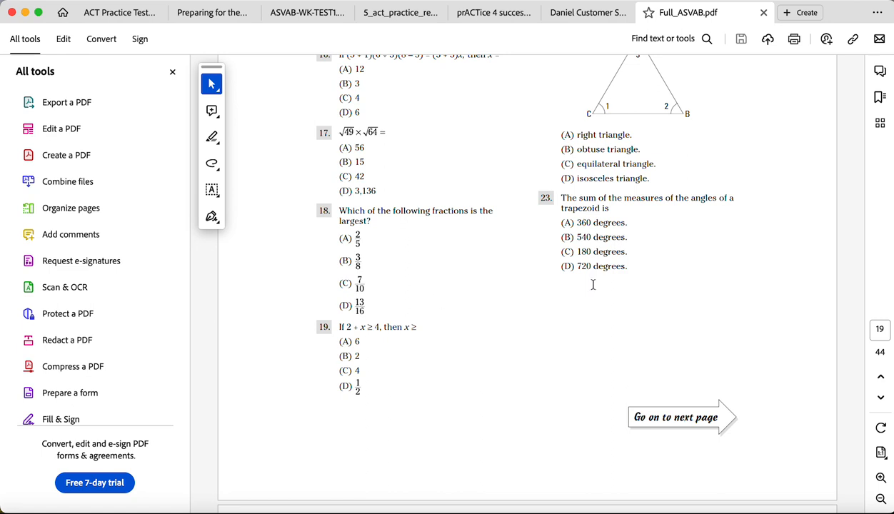
{"action": "mouse_move", "coordinate": [619, 312]}
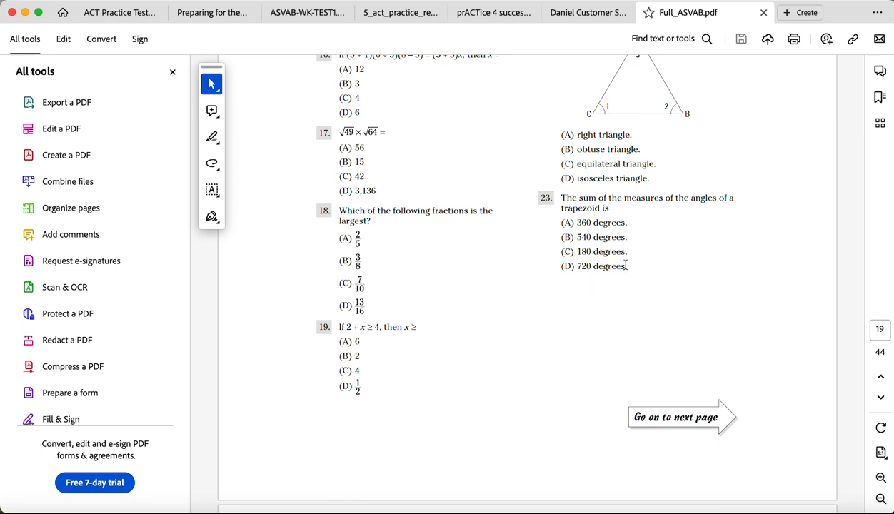
- Select question 23 on trapezoid angles and send it to ChatGPT
{"action": "left_click_drag", "start_coordinate": [563, 198], "coordinate": [627, 266]}
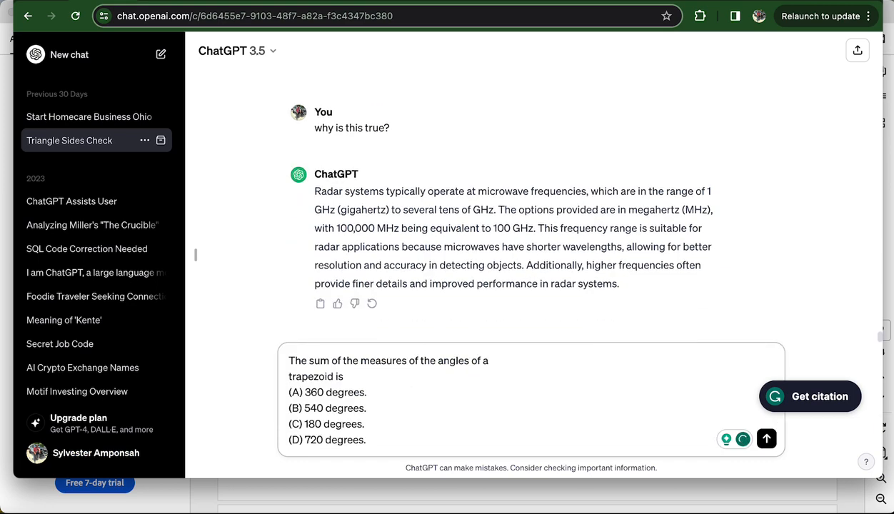
{"action": "left_click", "coordinate": [766, 438]}
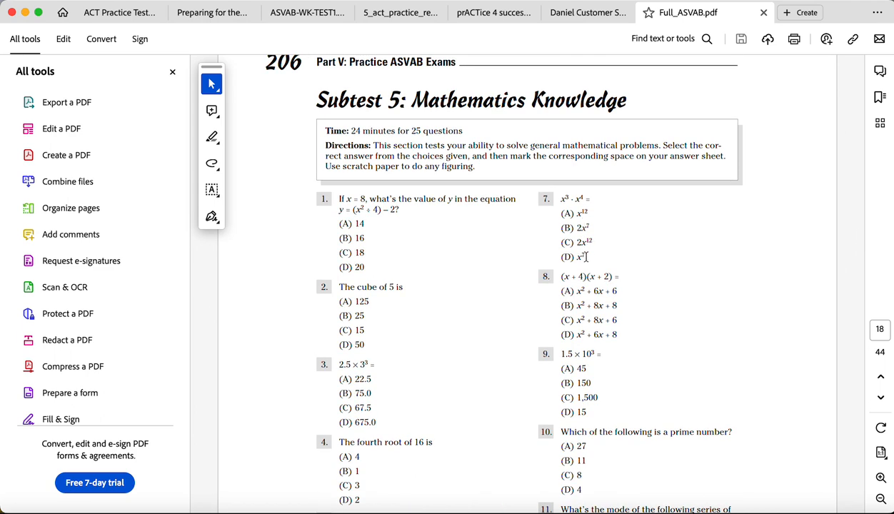
- Scroll to page 205 and select the mock interview passage through question 11
{"action": "scroll", "scroll_direction": "down", "scroll_amount": 3}
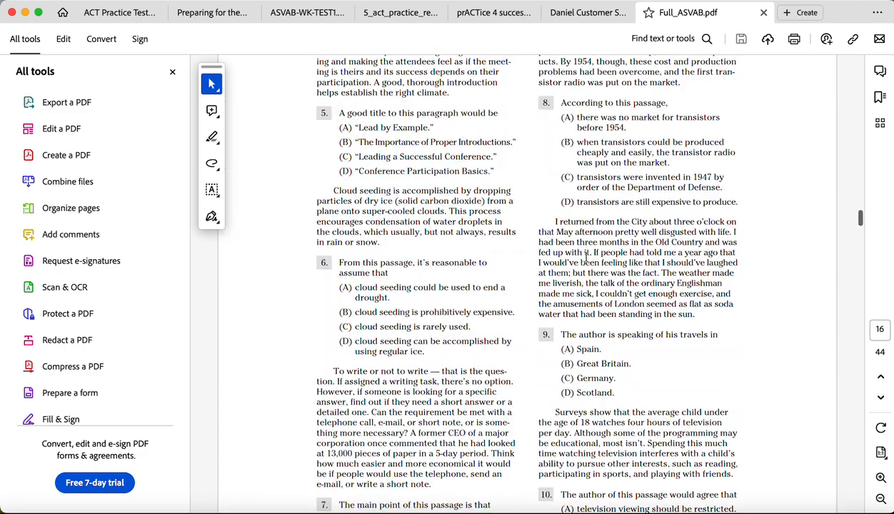
{"action": "scroll", "scroll_direction": "down", "scroll_amount": 3}
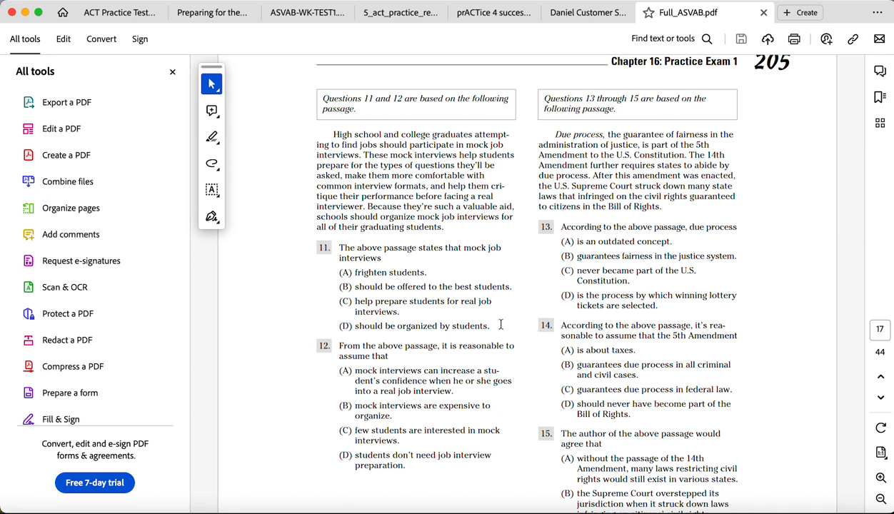
{"action": "left_click_drag", "start_coordinate": [333, 134], "coordinate": [490, 326]}
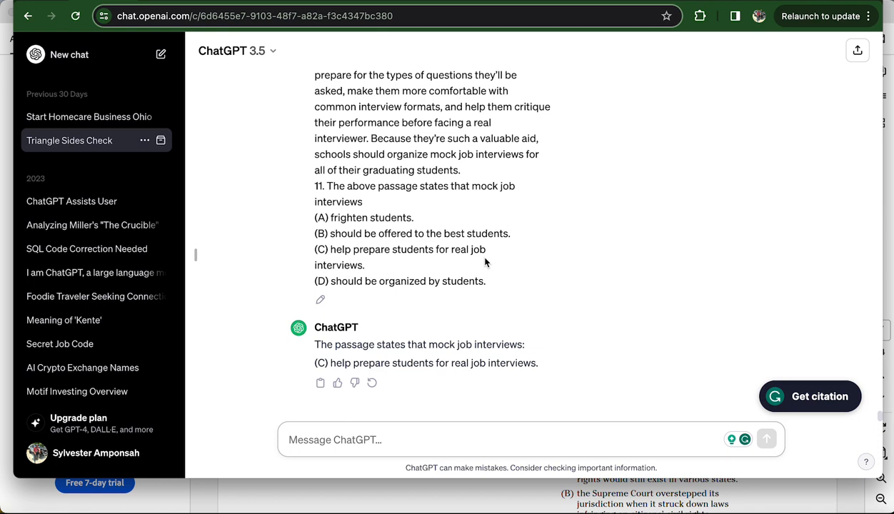
- Send the follow-up 'why is this correct?' to ChatGPT
{"action": "type", "text": "why is this"}
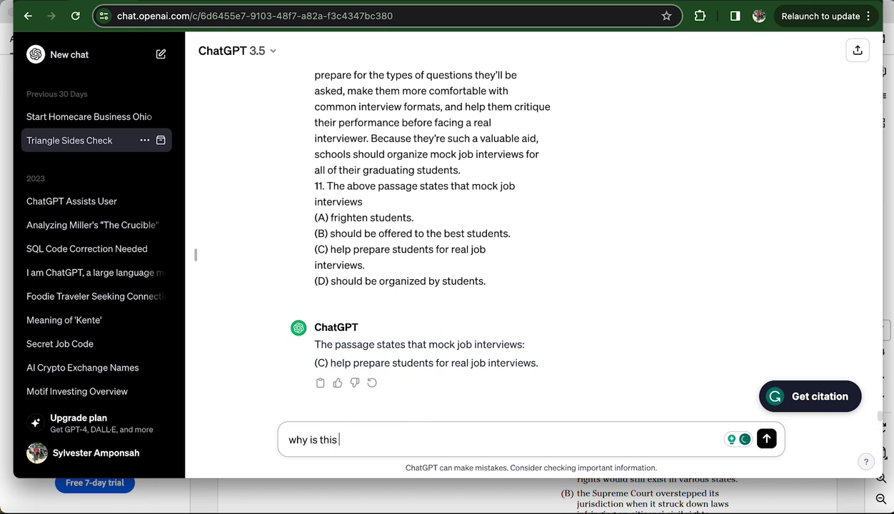
{"action": "type", "text": "correct?"}
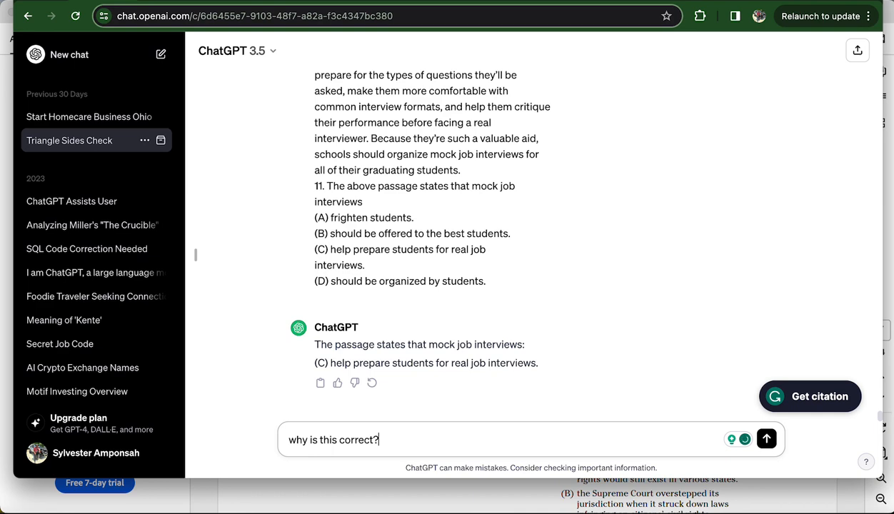
{"action": "left_click", "coordinate": [767, 438]}
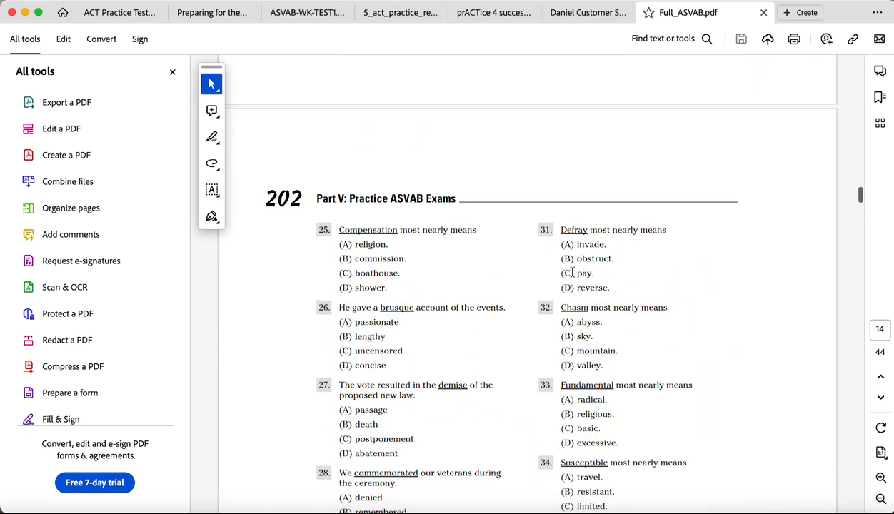
- Select question 25 on what Compensation most nearly means, with its choices
{"action": "scroll", "scroll_direction": "down", "scroll_amount": 3}
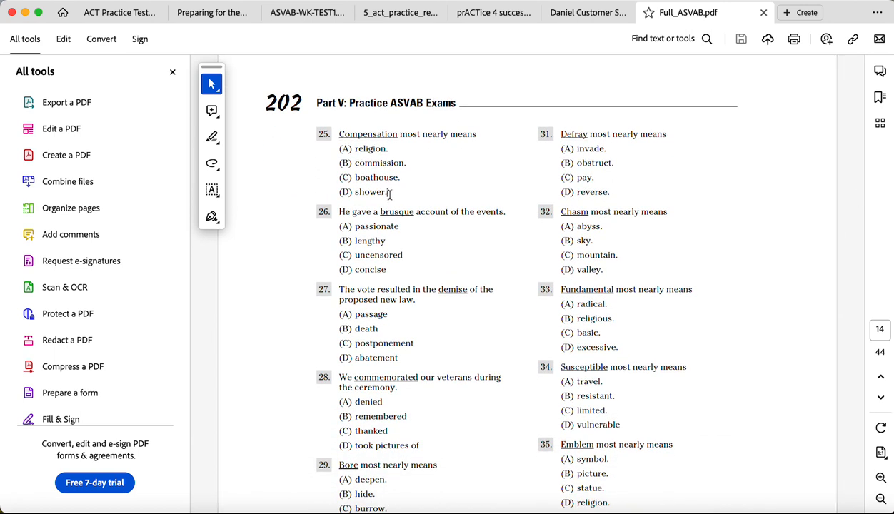
{"action": "left_click_drag", "start_coordinate": [340, 133], "coordinate": [392, 191]}
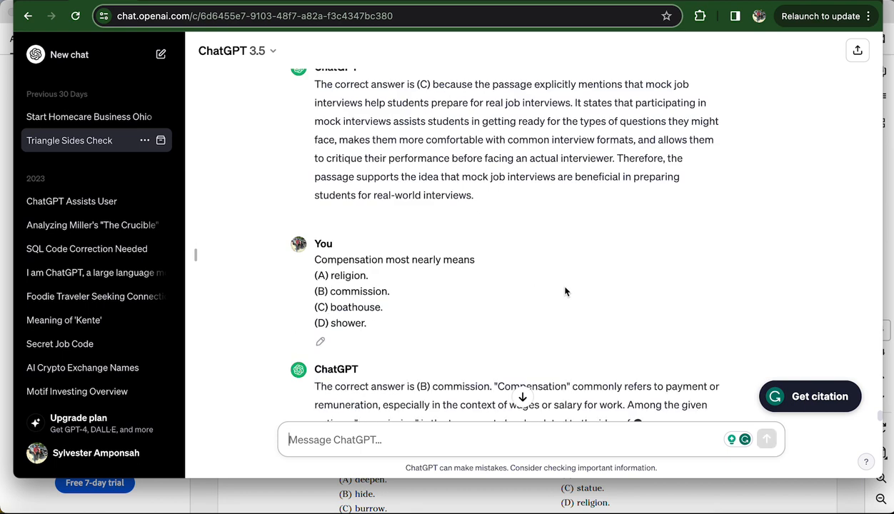
- Scroll to read ChatGPT's answer to the Compensation question, (B) commission
{"action": "scroll", "scroll_direction": "down", "scroll_amount": 3}
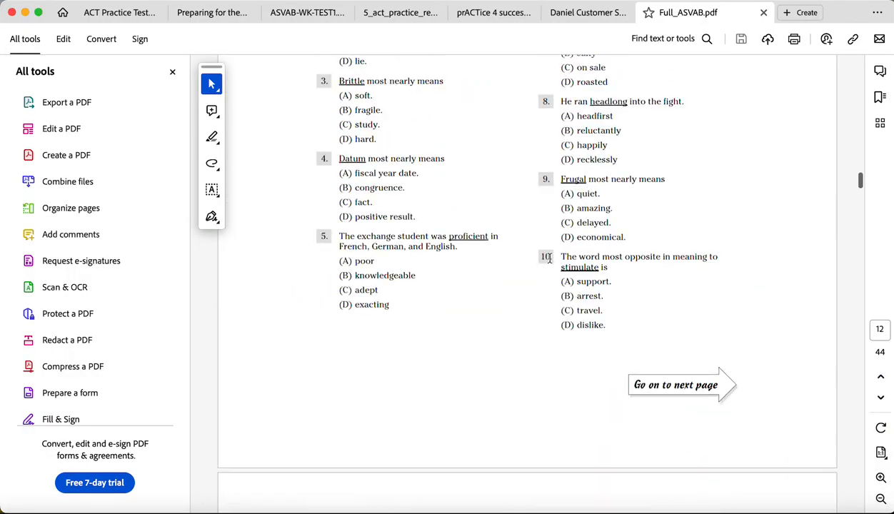
- Select arithmetic reasoning question 8 about the printing plant's baseball card profit
{"action": "scroll", "scroll_direction": "down", "scroll_amount": 3}
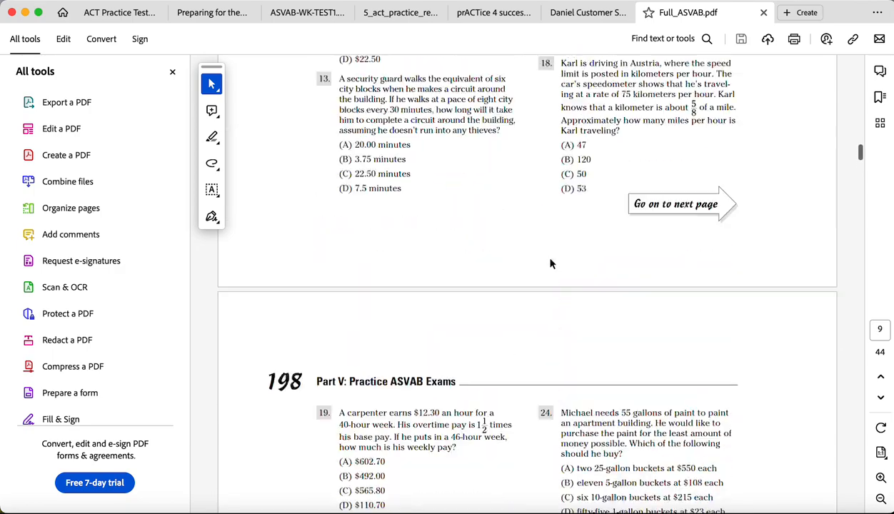
{"action": "scroll", "scroll_direction": "up", "scroll_amount": 3}
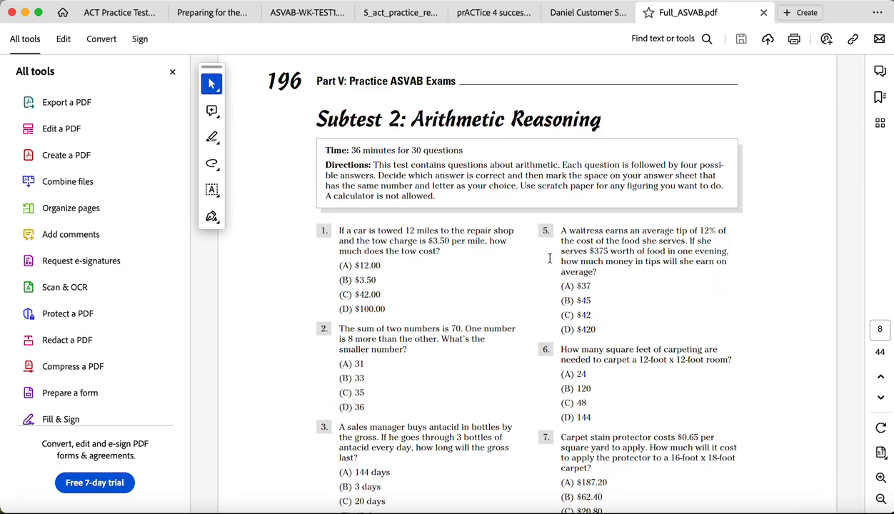
{"action": "scroll", "scroll_direction": "down", "scroll_amount": 3}
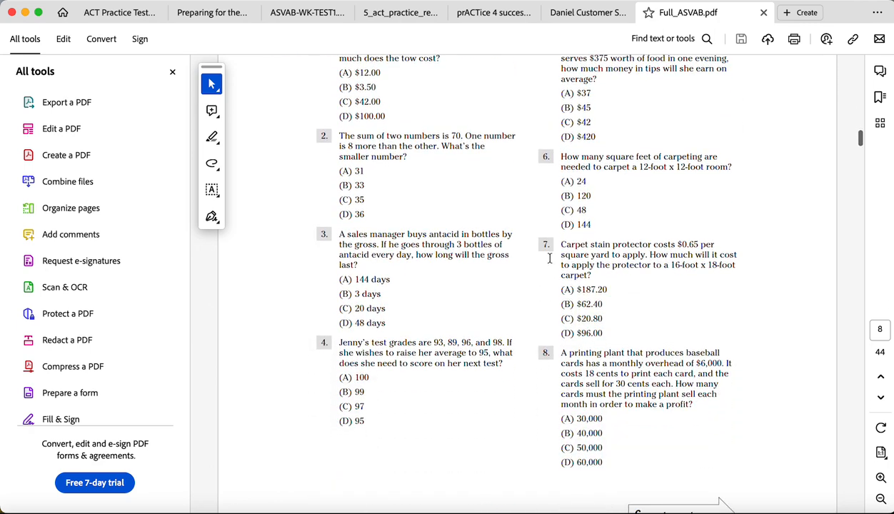
{"action": "scroll", "scroll_direction": "down", "scroll_amount": 3}
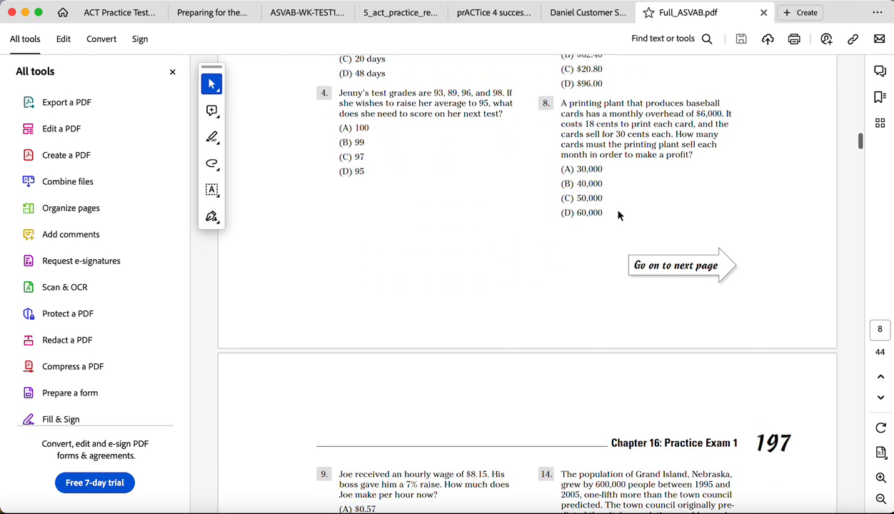
{"action": "left_click_drag", "start_coordinate": [562, 102], "coordinate": [601, 214]}
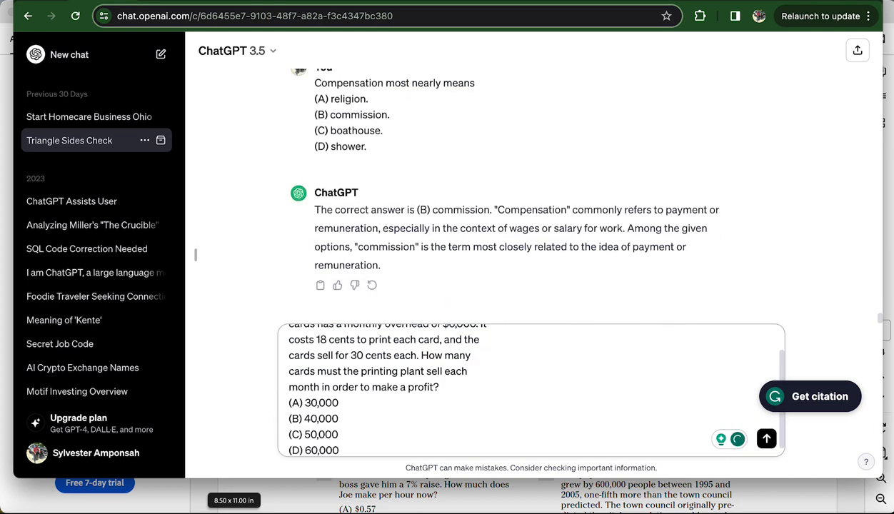
- Send the printing plant baseball card profit question to ChatGPT
{"action": "left_click", "coordinate": [766, 438]}
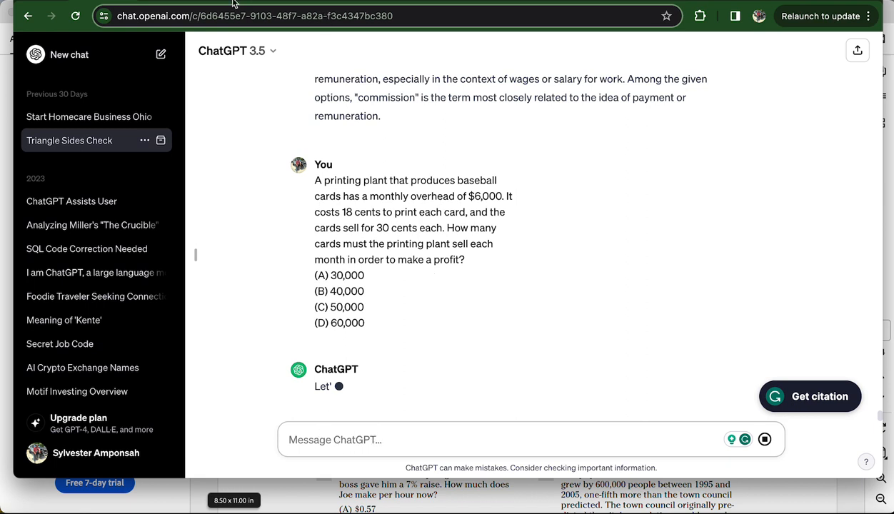
{"action": "left_click", "coordinate": [253, 16]}
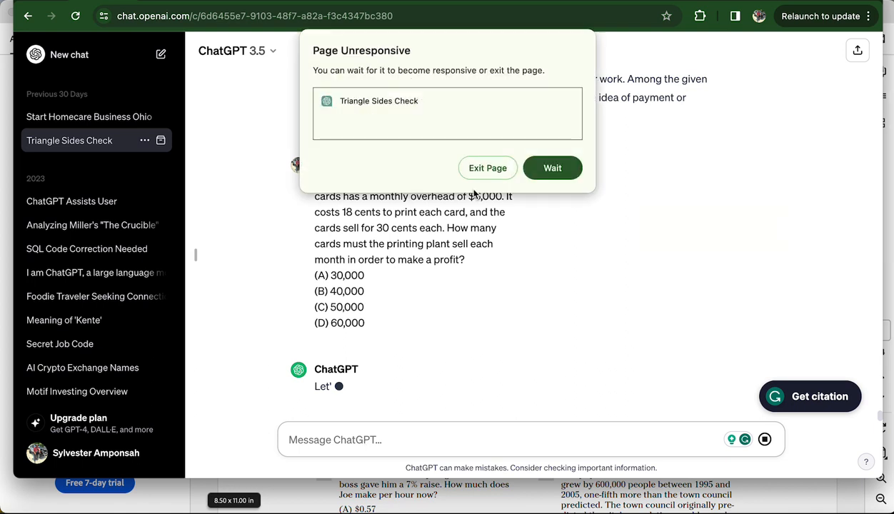
- Exit the unresponsive ChatGPT page and reload it from the Aw, Snap! screen
{"action": "left_click", "coordinate": [487, 168]}
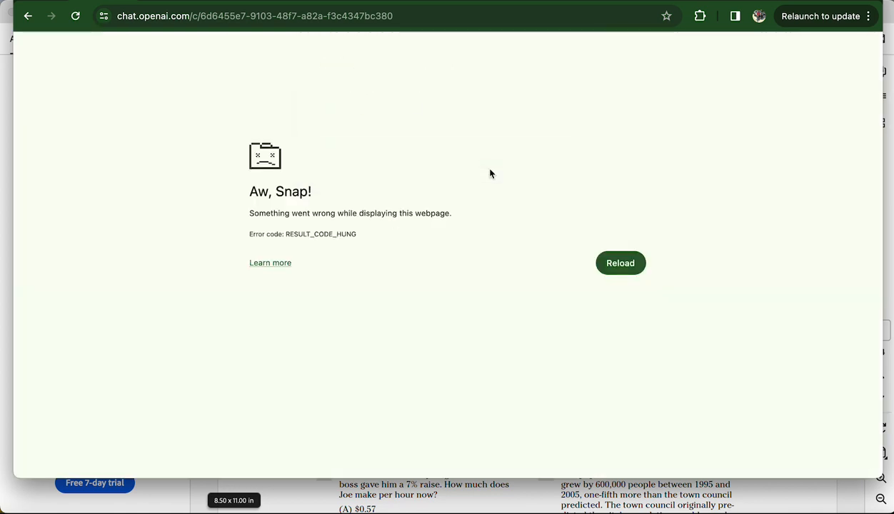
{"action": "left_click", "coordinate": [619, 262]}
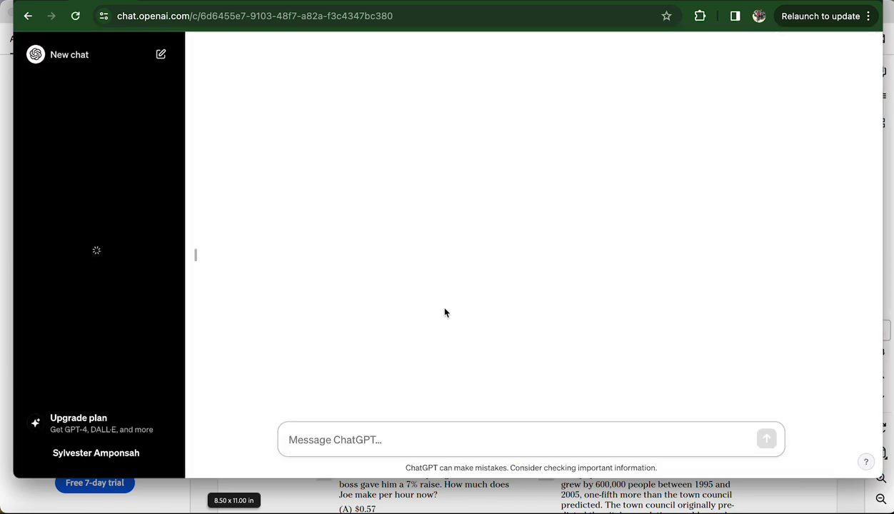
{"action": "mouse_move", "coordinate": [398, 137]}
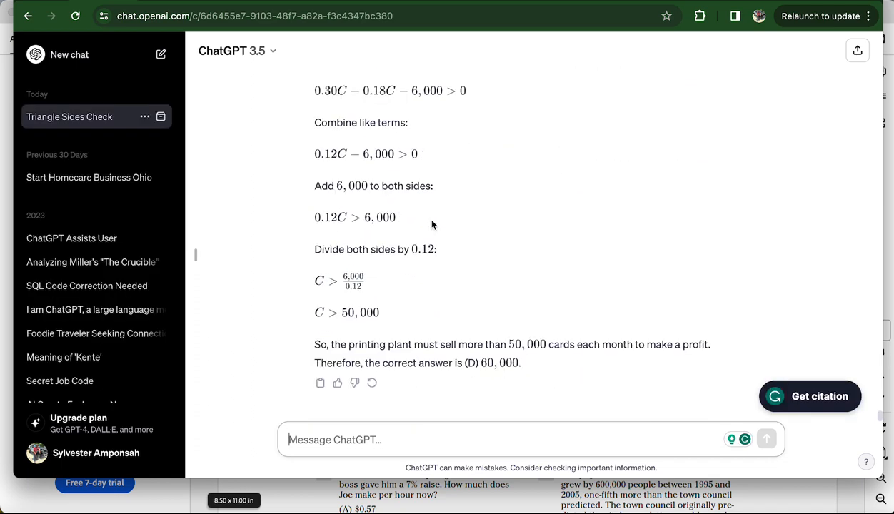
{"action": "mouse_move", "coordinate": [489, 376]}
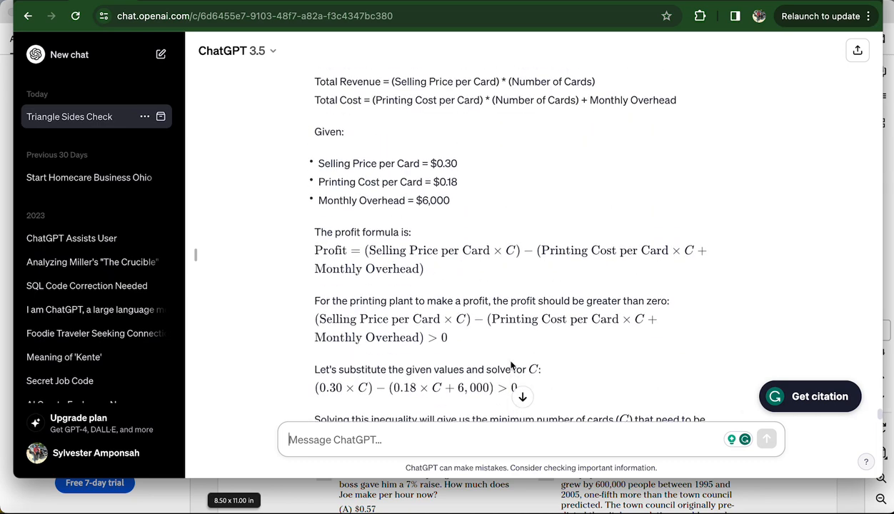
{"action": "scroll", "scroll_direction": "up", "scroll_amount": 3}
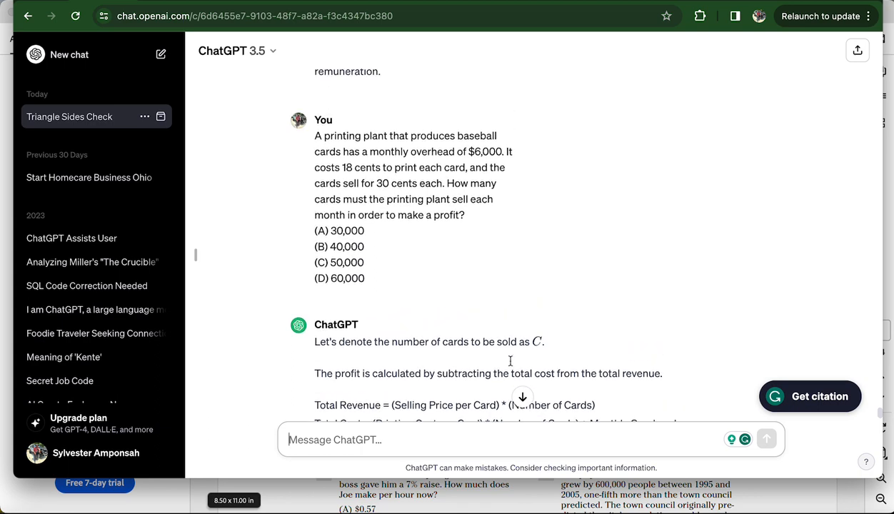
{"action": "scroll", "scroll_direction": "down", "scroll_amount": 3}
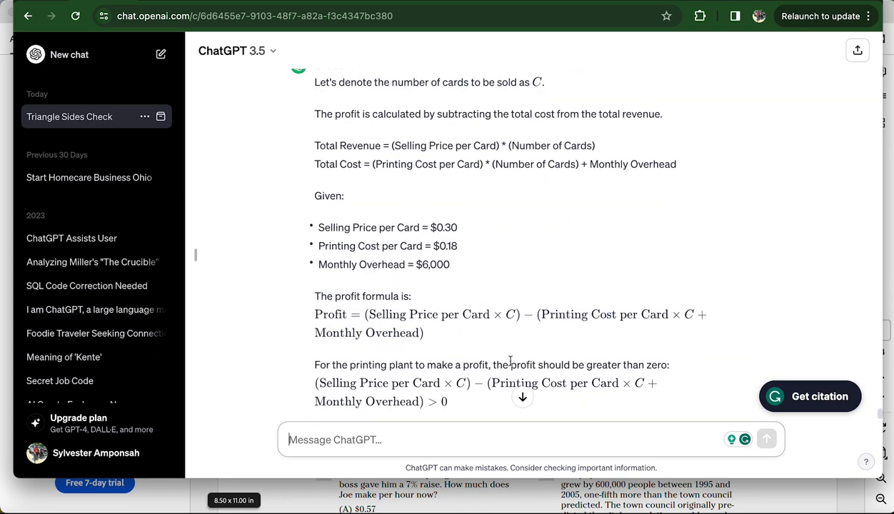
{"action": "scroll", "scroll_direction": "down", "scroll_amount": 3}
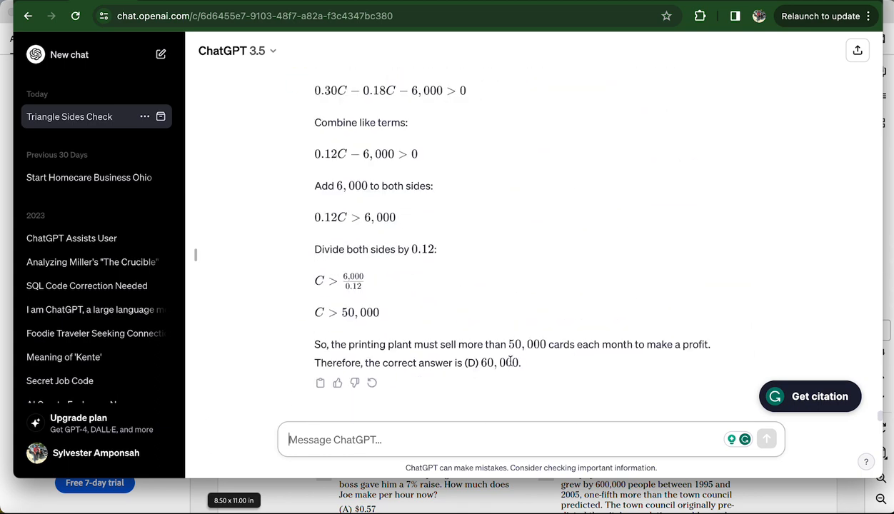
{"action": "mouse_move", "coordinate": [247, 450]}
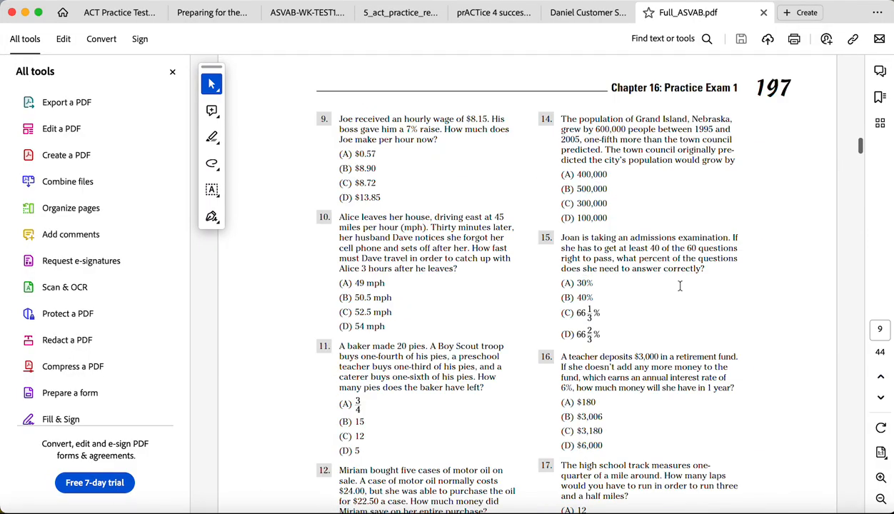
- Select question 26 about the two trains and its four answer choices
{"action": "scroll", "scroll_direction": "down", "scroll_amount": 3}
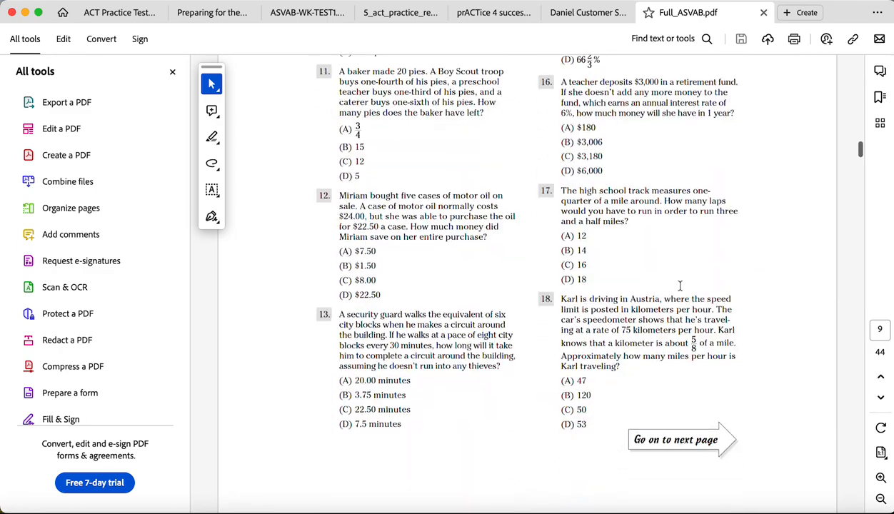
{"action": "scroll", "scroll_direction": "down", "scroll_amount": 3}
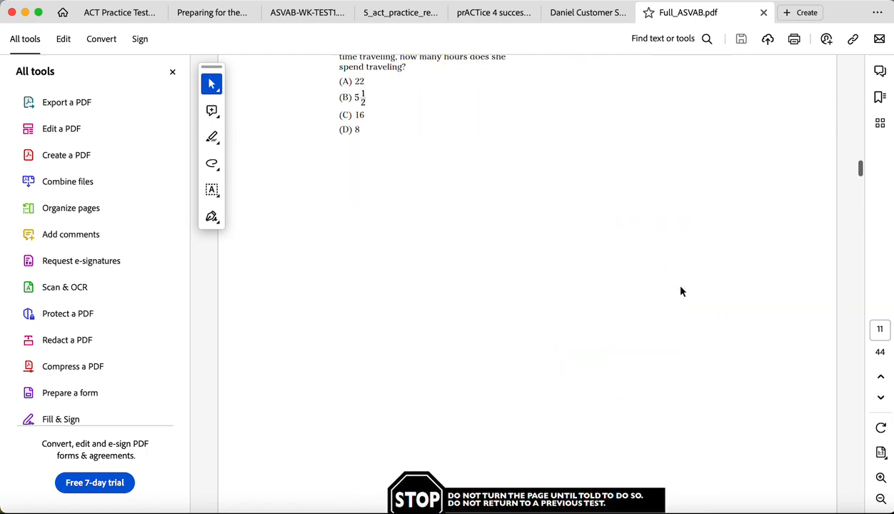
{"action": "scroll", "scroll_direction": "down", "scroll_amount": 3}
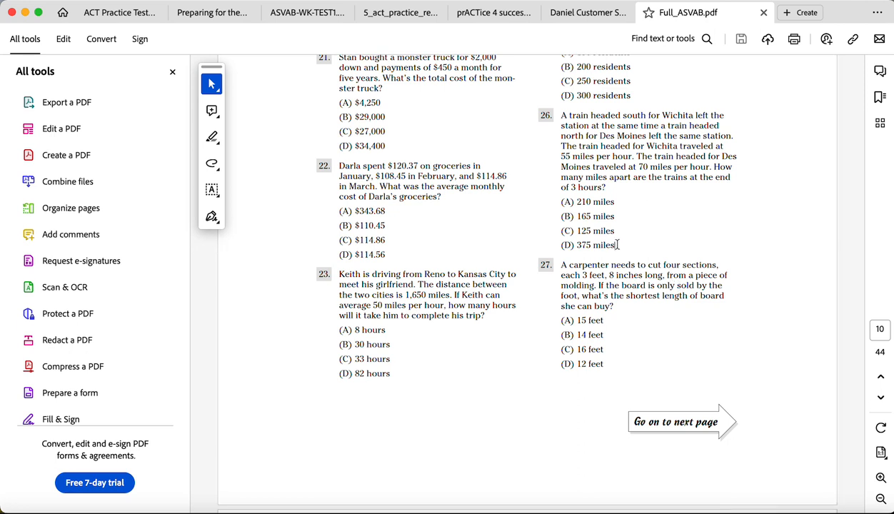
{"action": "left_click_drag", "start_coordinate": [561, 115], "coordinate": [620, 245]}
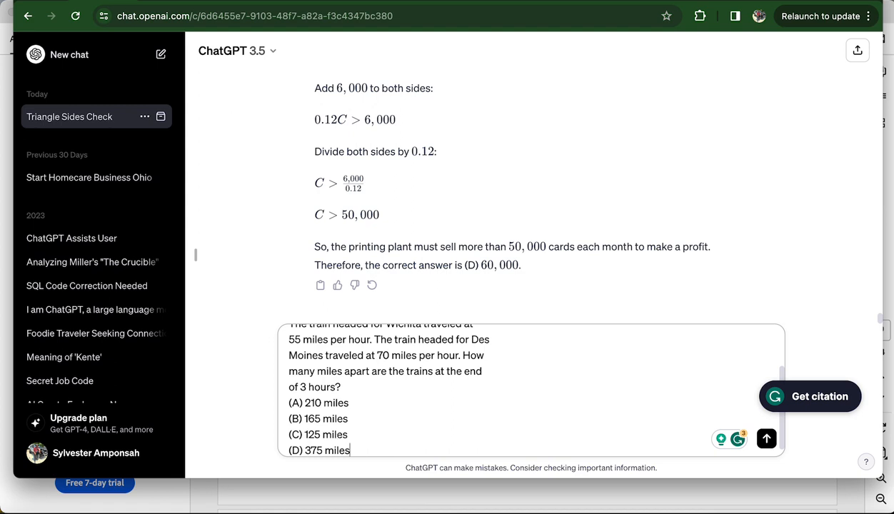
- Send the two-trains question and follow the solution to (D) 375 miles
{"action": "left_click", "coordinate": [766, 439]}
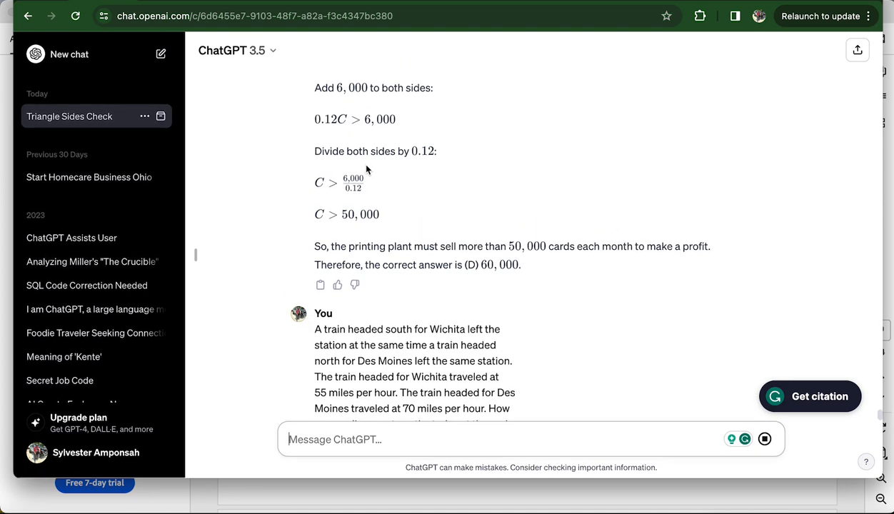
{"action": "scroll", "scroll_direction": "down", "scroll_amount": 3}
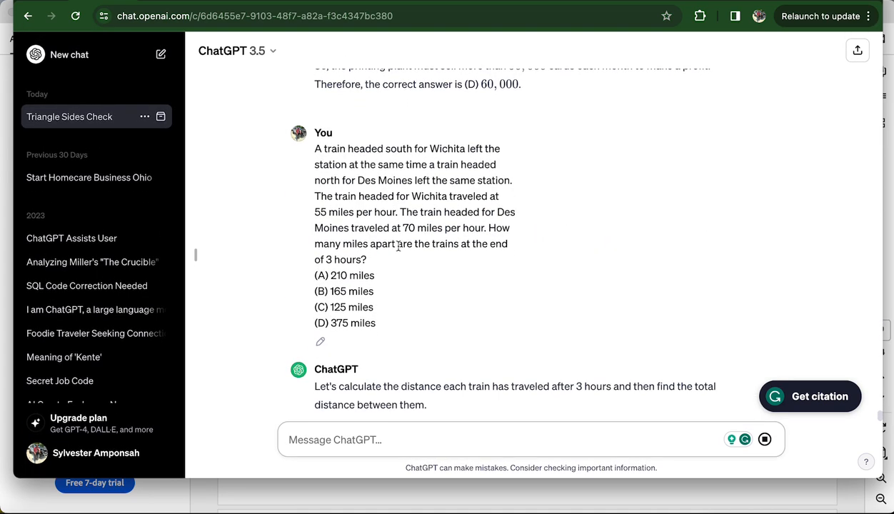
{"action": "scroll", "scroll_direction": "down", "scroll_amount": 3}
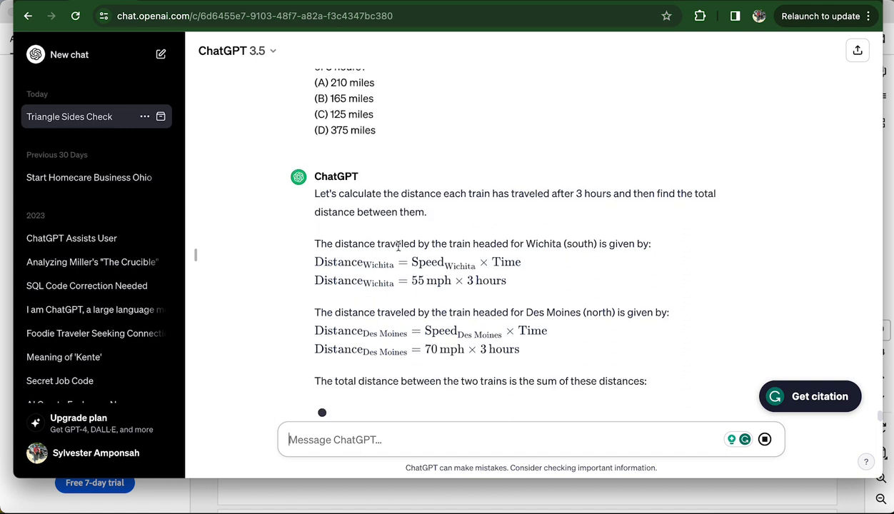
{"action": "scroll", "scroll_direction": "down", "scroll_amount": 3}
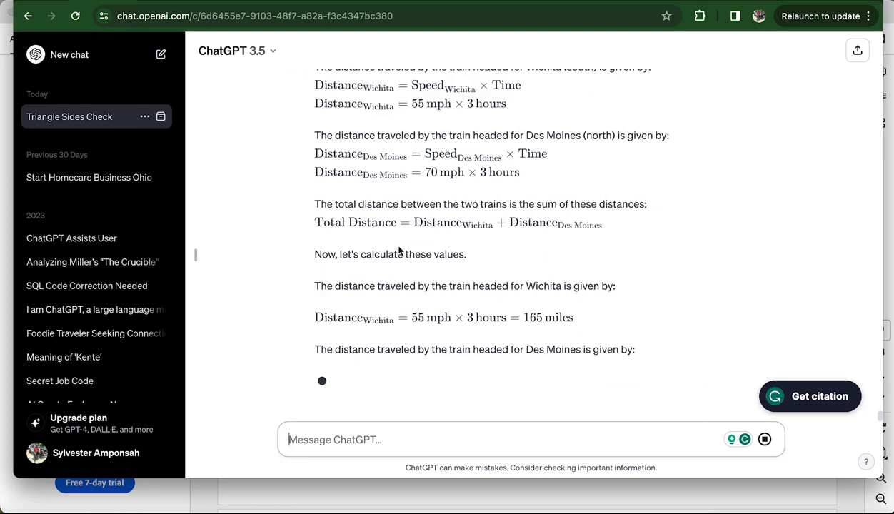
{"action": "scroll", "scroll_direction": "down", "scroll_amount": 3}
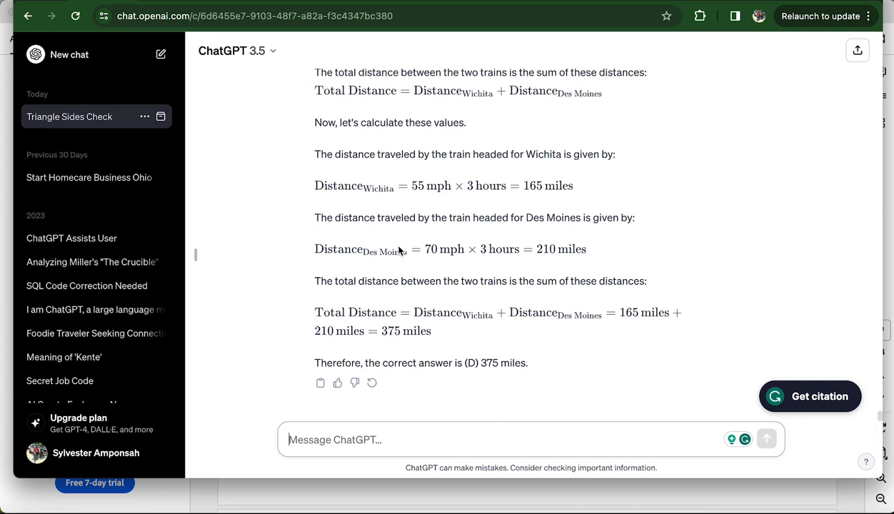
{"action": "mouse_move", "coordinate": [522, 213]}
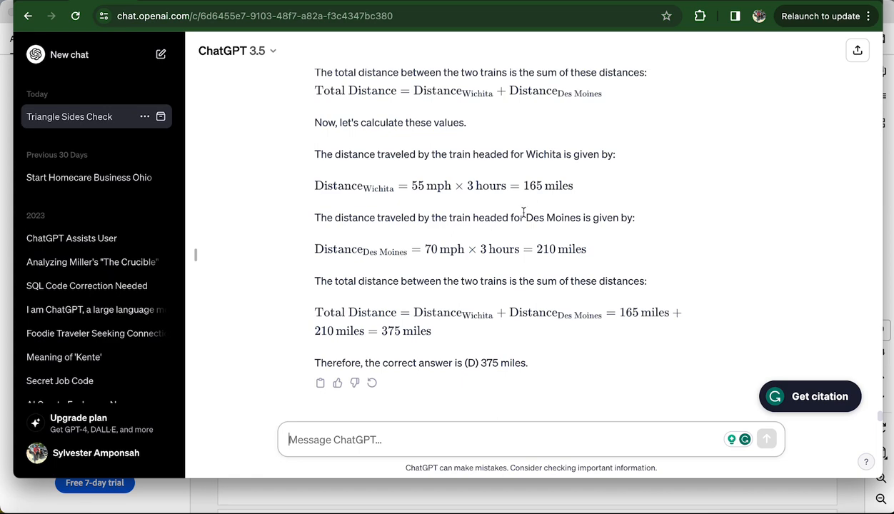
{"action": "mouse_move", "coordinate": [443, 281]}
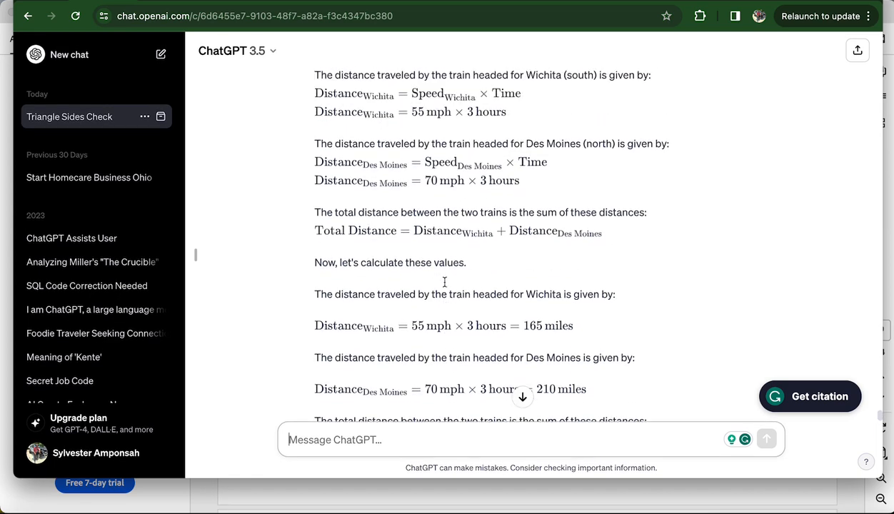
{"action": "scroll", "scroll_direction": "down", "scroll_amount": 3}
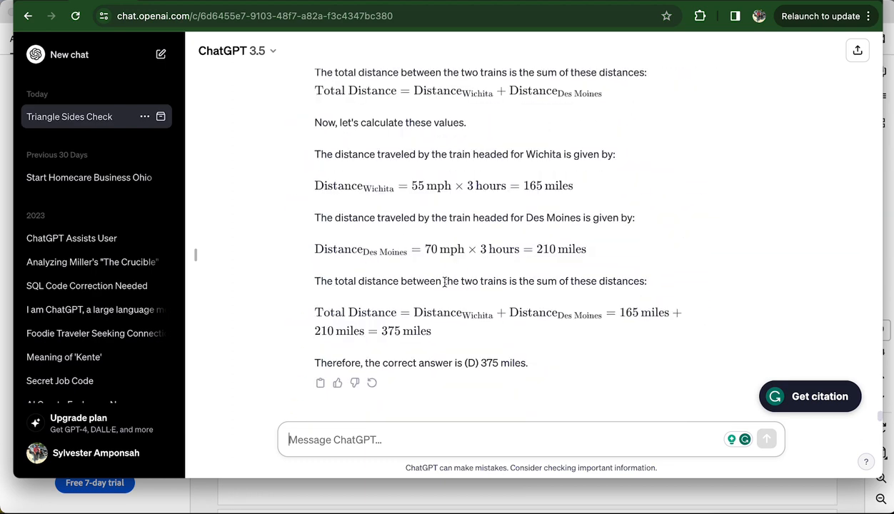